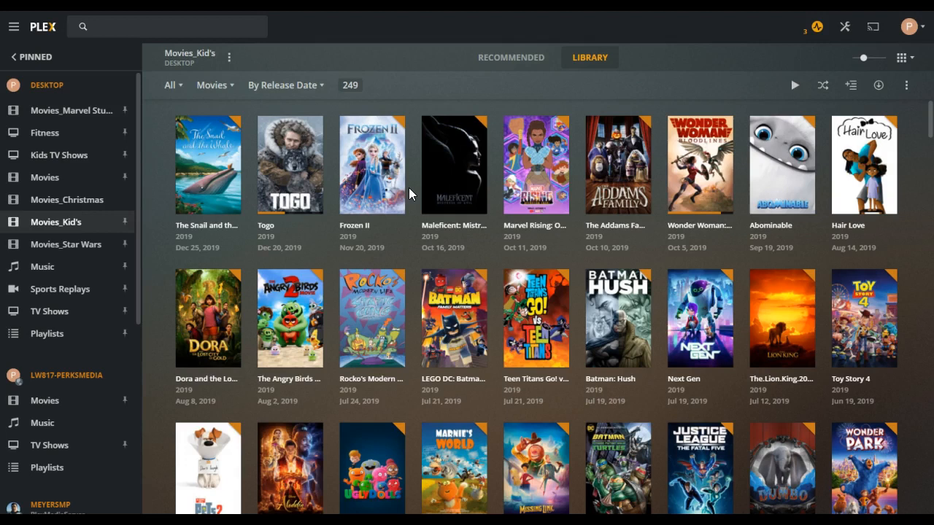
pyautogui.moveTo(222, 35)
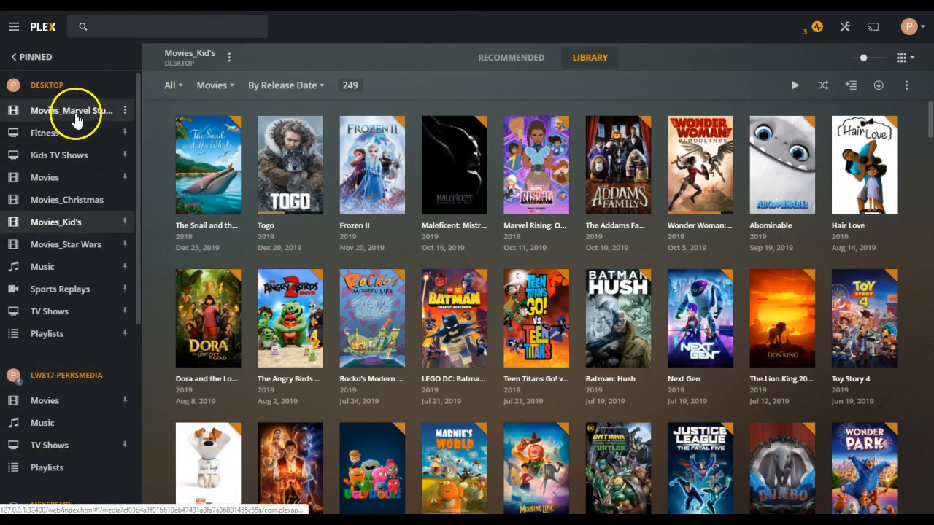
# Step: Show the 1610-title Movies library by release date and list its available sort orders
pyautogui.click(43, 178)
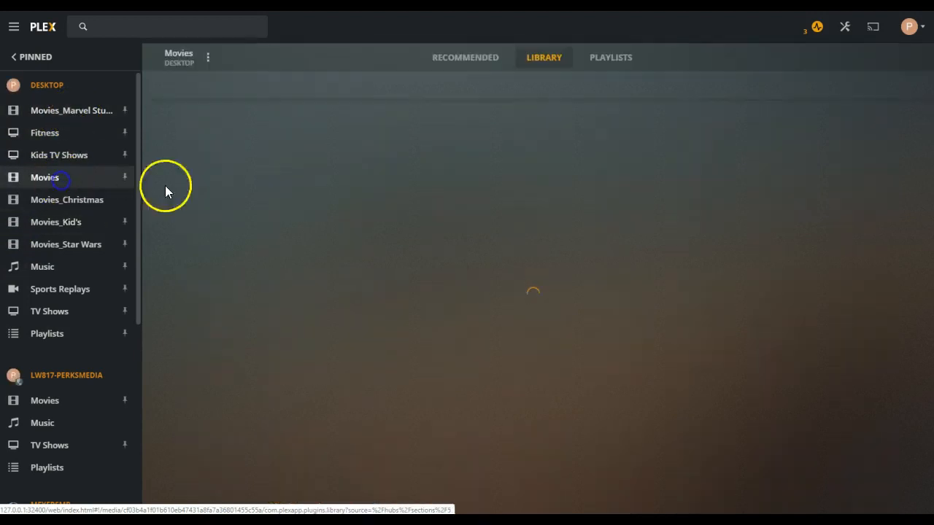
pyautogui.click(44, 178)
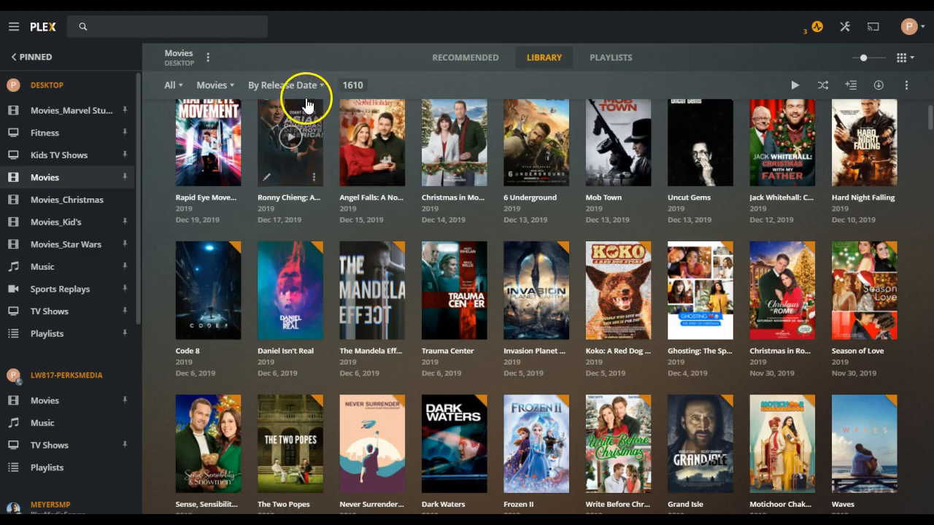
pyautogui.click(283, 84)
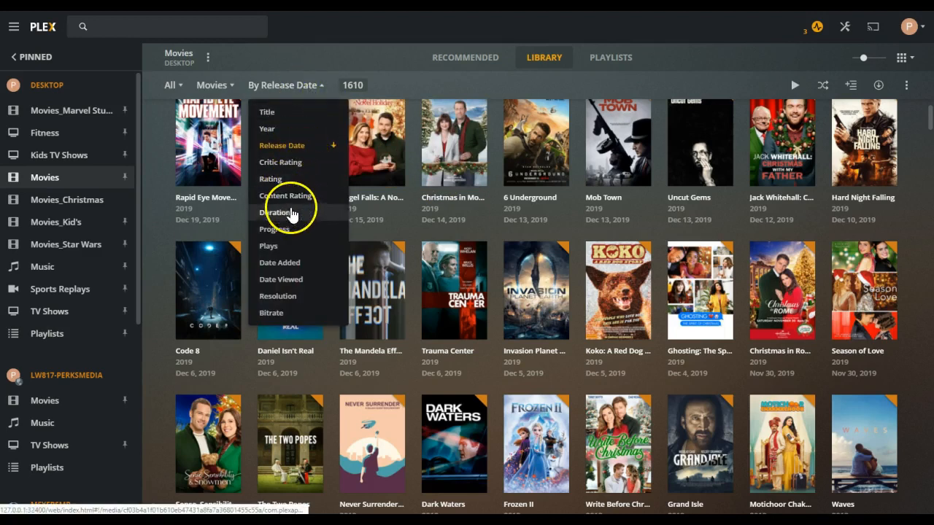
pyautogui.moveTo(295, 229)
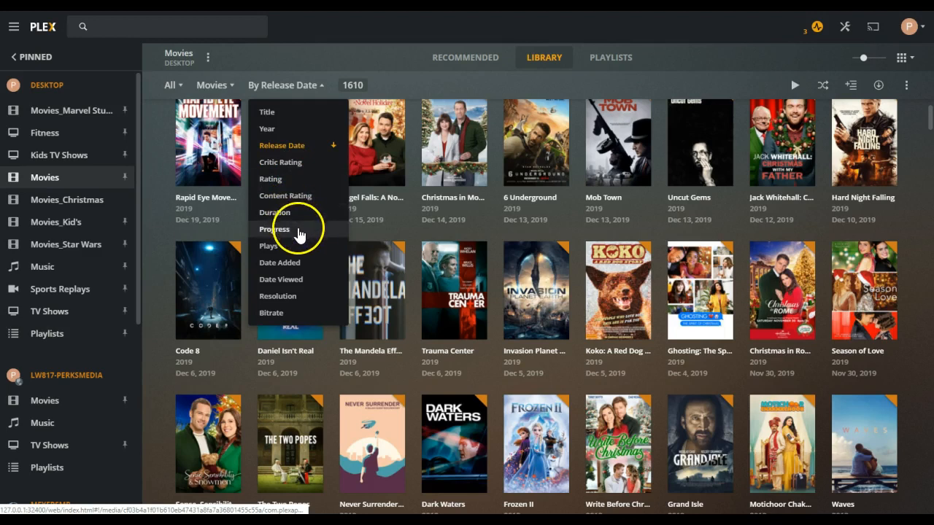
pyautogui.moveTo(391, 196)
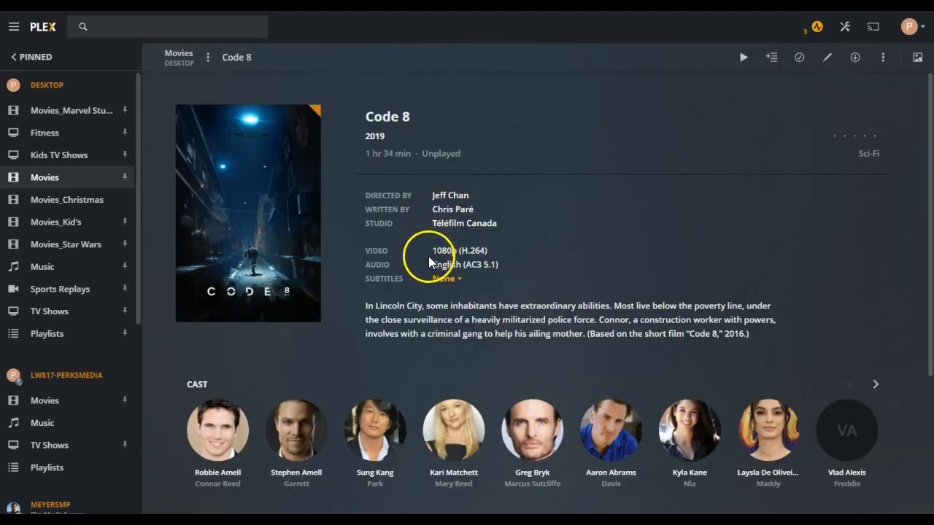
# Step: Highlight the opening lines of the Code 8 synopsis and browse down to its cast
pyautogui.moveTo(365, 306); pyautogui.dragTo(598, 320)
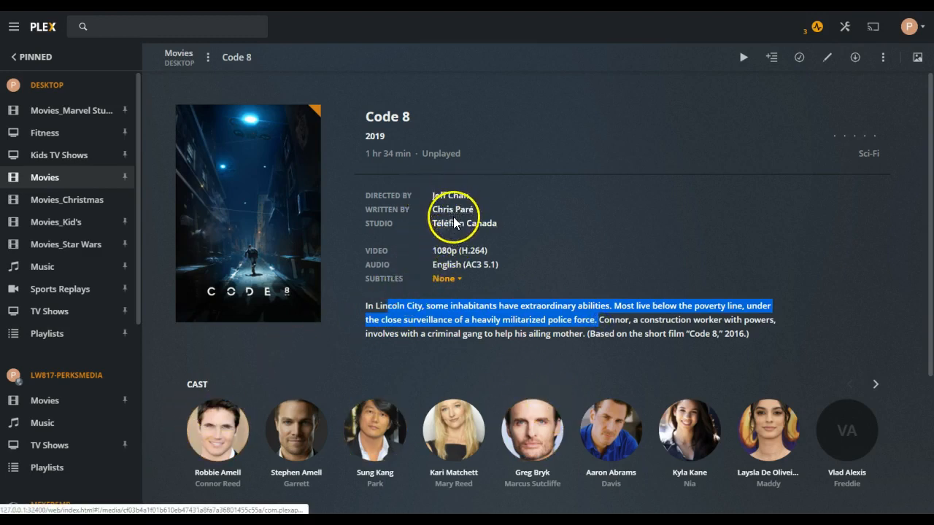
pyautogui.moveTo(691, 283)
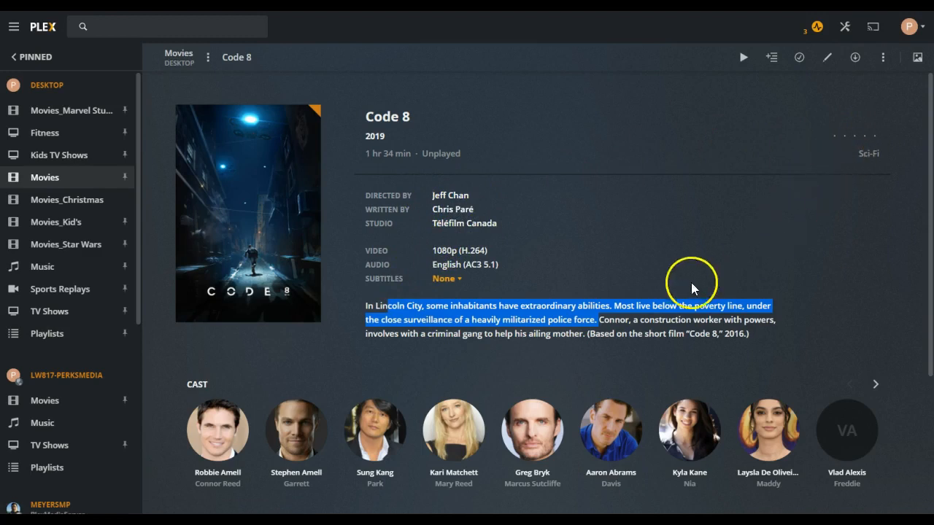
pyautogui.scroll(-3)
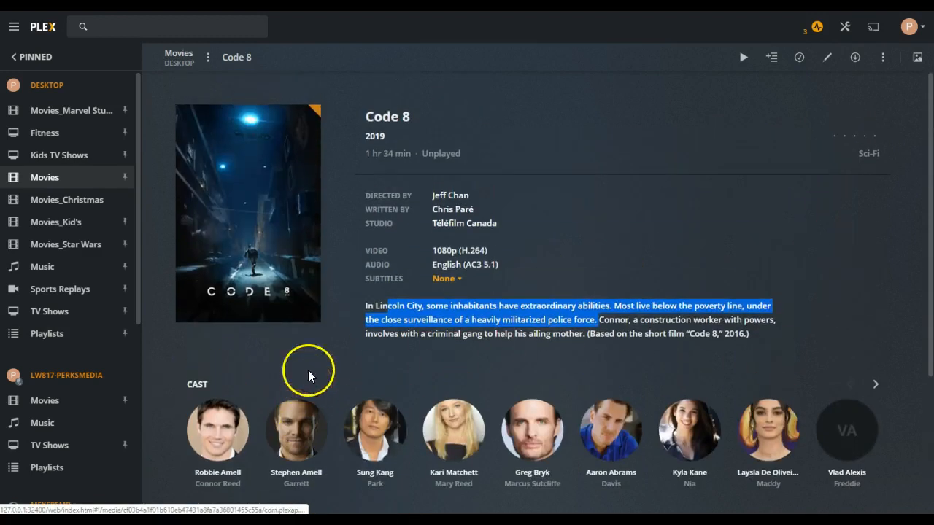
pyautogui.moveTo(43, 178)
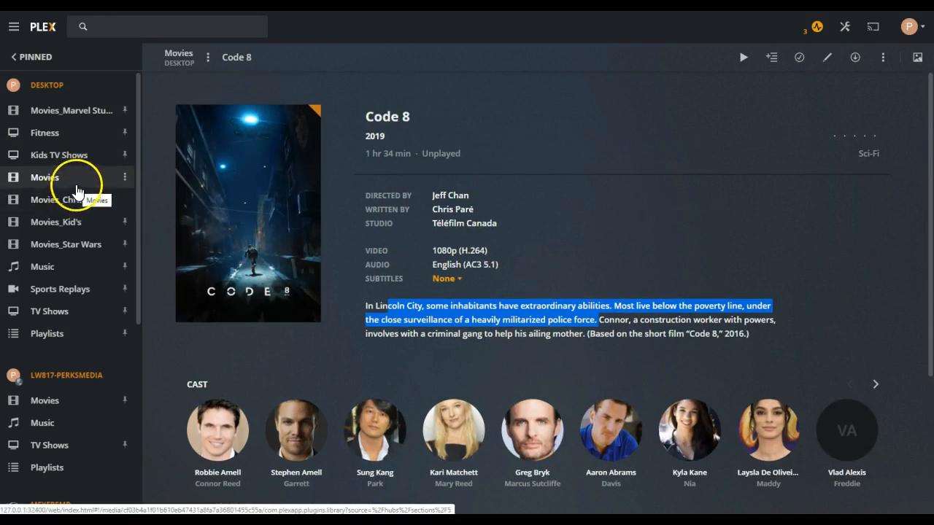
# Step: Browse the Marvel, Fitness and Kids TV Shows libraries in turn
pyautogui.click(71, 111)
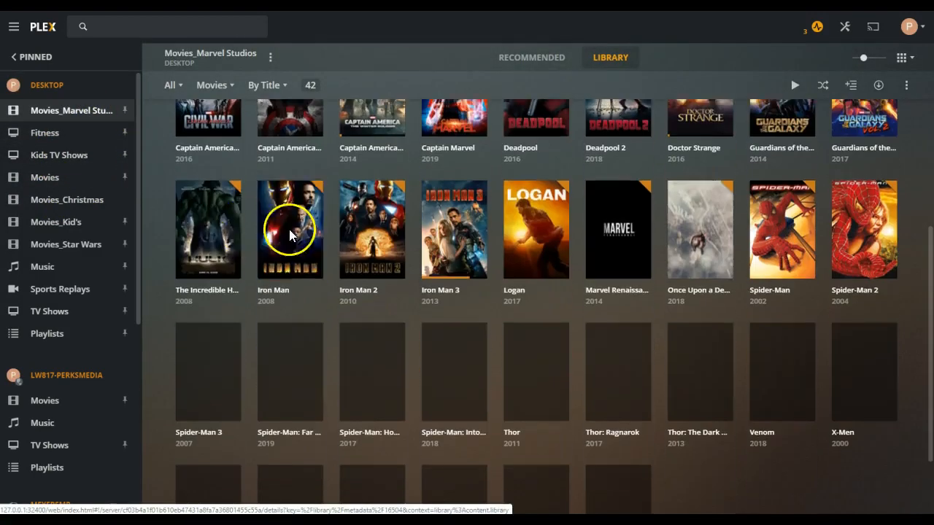
pyautogui.click(44, 132)
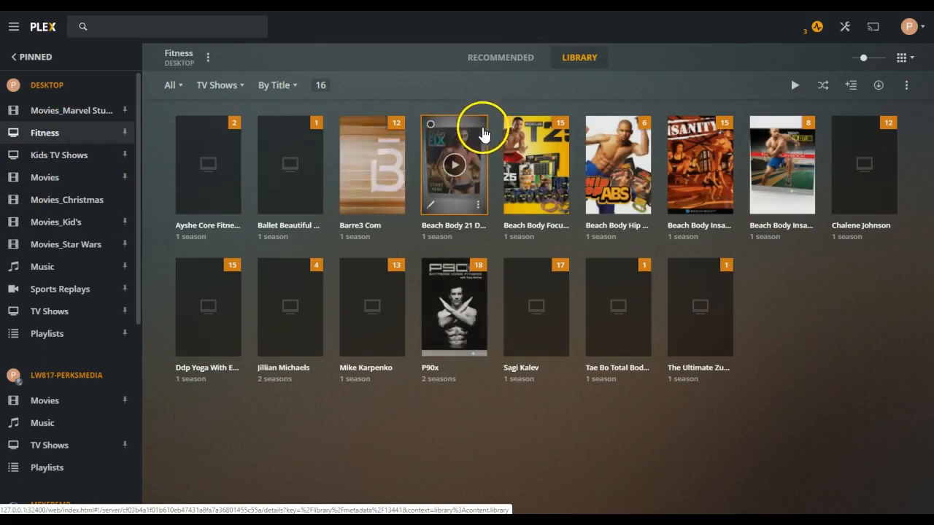
pyautogui.click(58, 155)
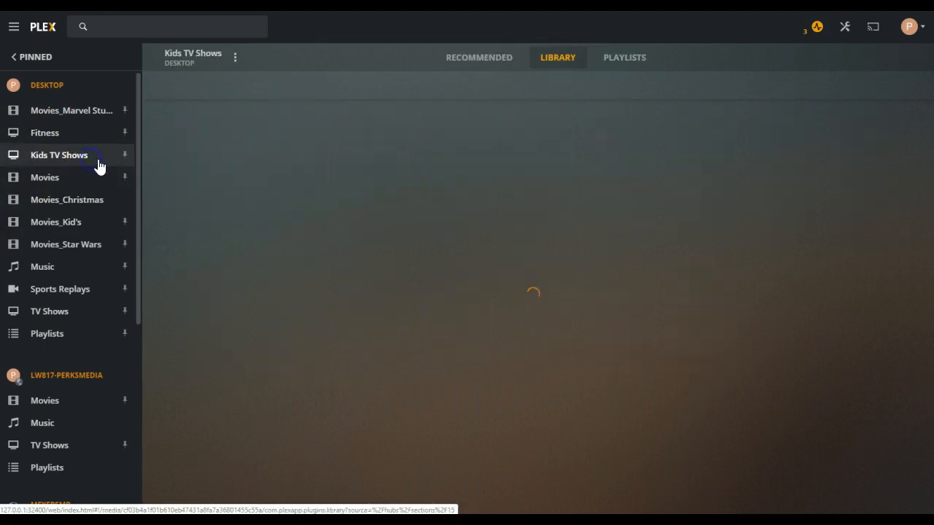
pyautogui.click(58, 155)
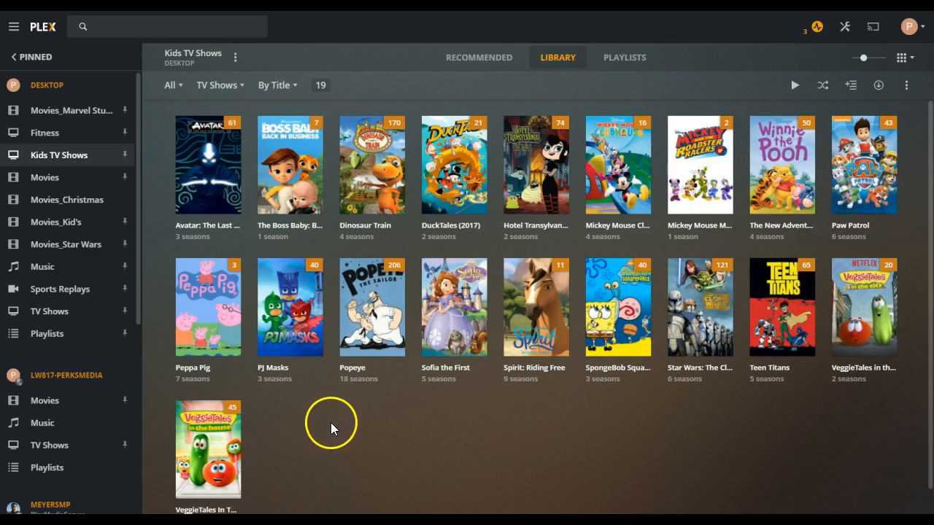
pyautogui.moveTo(197, 394)
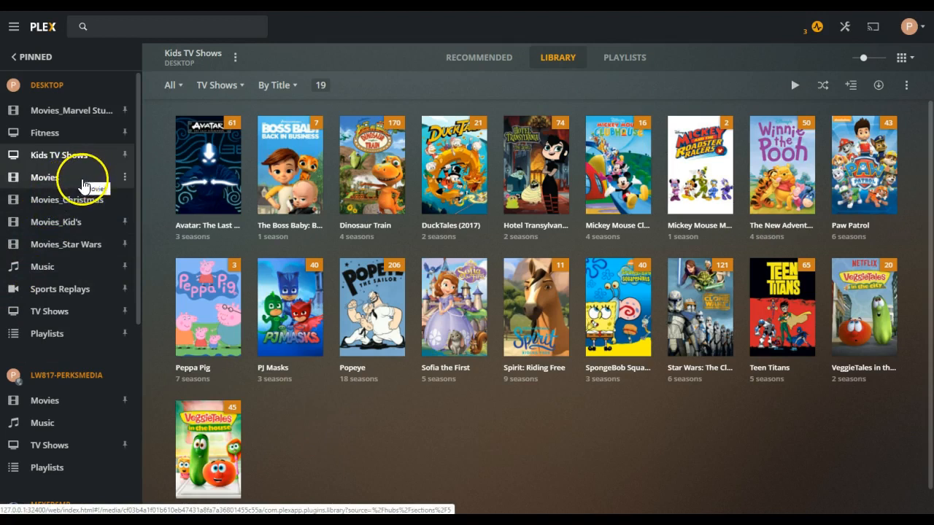
# Step: Browse Movies, Christmas, Kid's and Star Wars libraries, ending on the 484-artist Music library
pyautogui.click(44, 178)
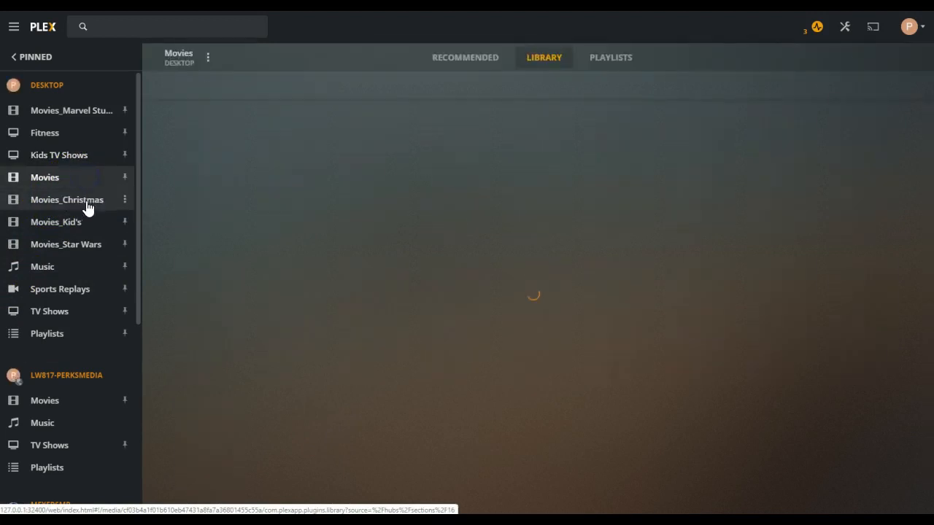
pyautogui.click(67, 198)
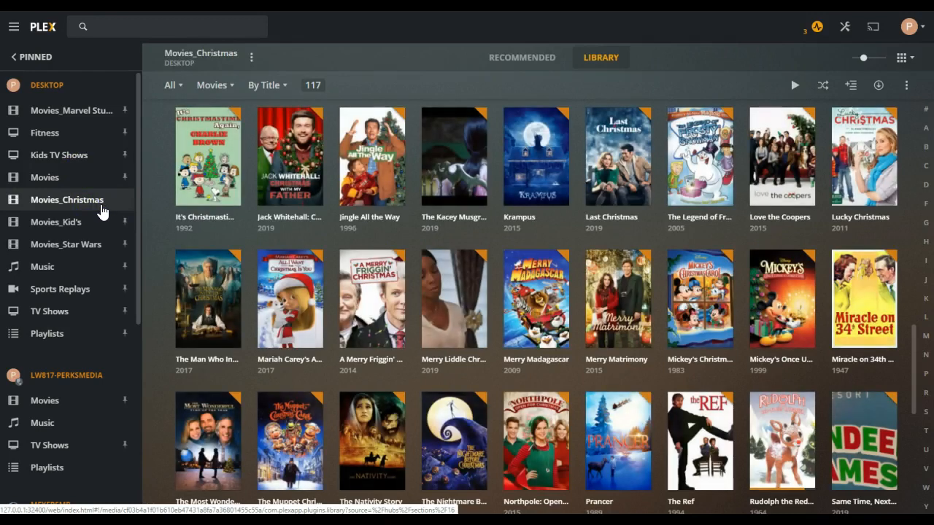
pyautogui.click(55, 222)
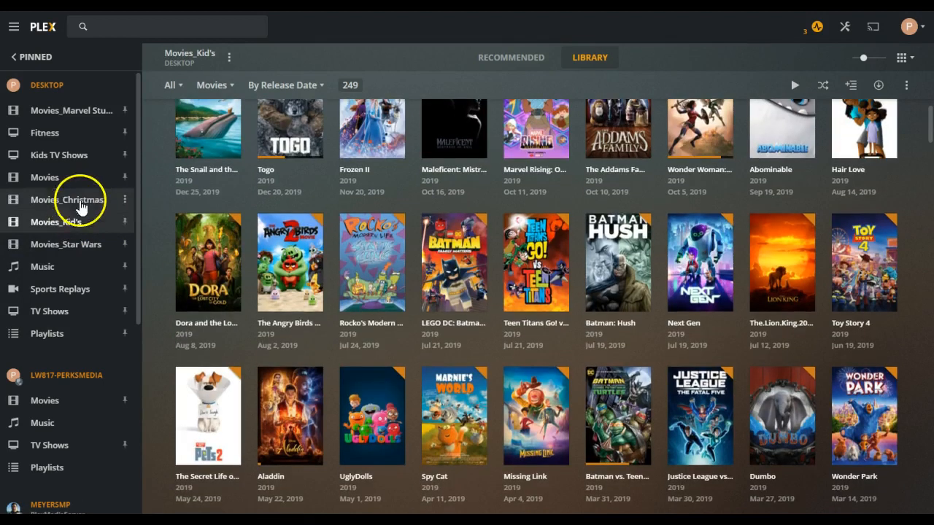
pyautogui.click(66, 245)
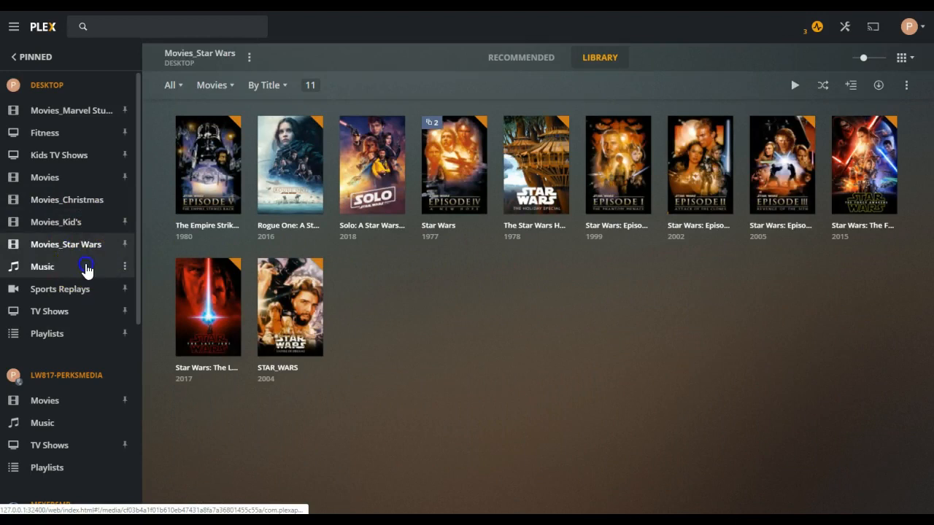
pyautogui.click(42, 266)
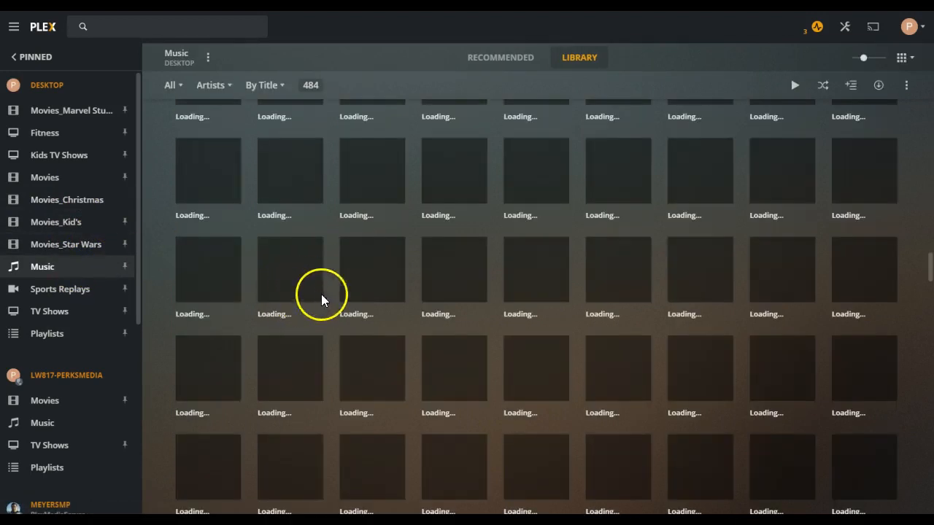
pyautogui.moveTo(310, 274)
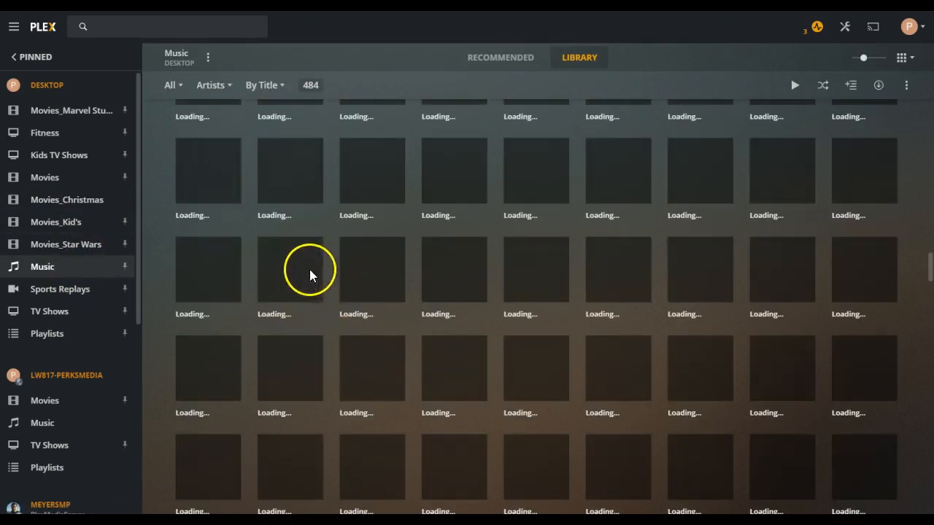
pyautogui.moveTo(163, 318)
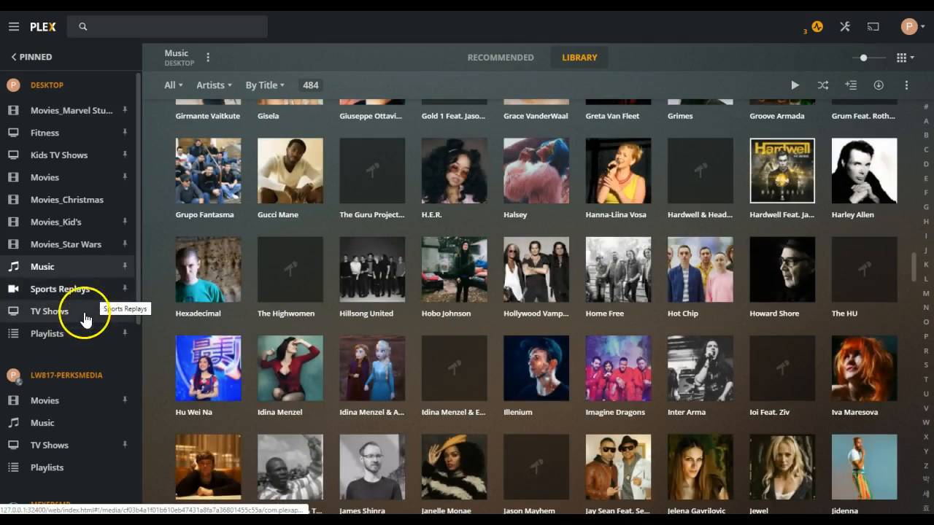
# Step: Show the 207-series TV Shows library sorted by title and browse down its grid
pyautogui.click(50, 311)
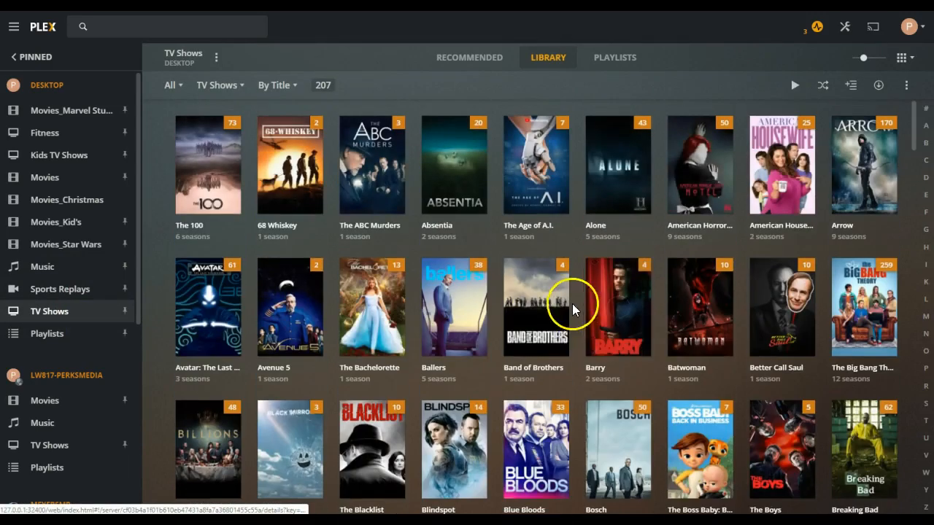
pyautogui.scroll(-3)
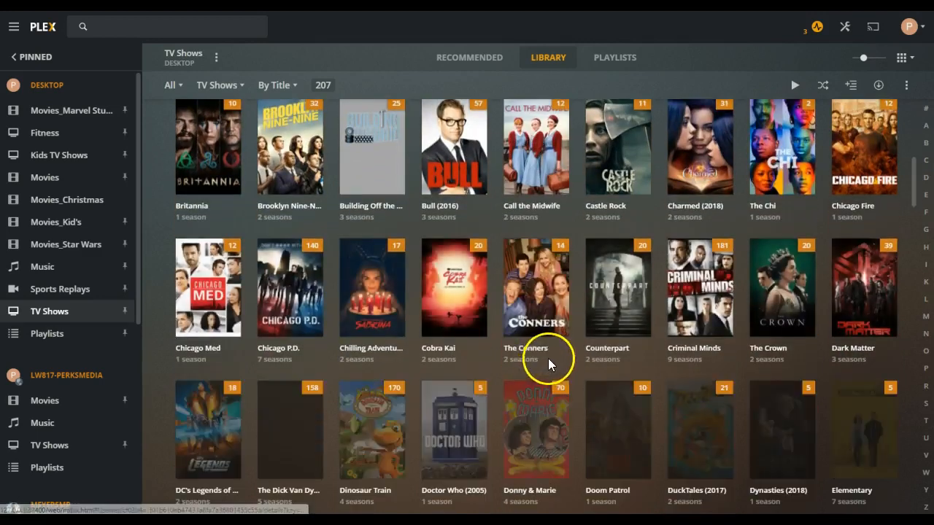
pyautogui.scroll(-3)
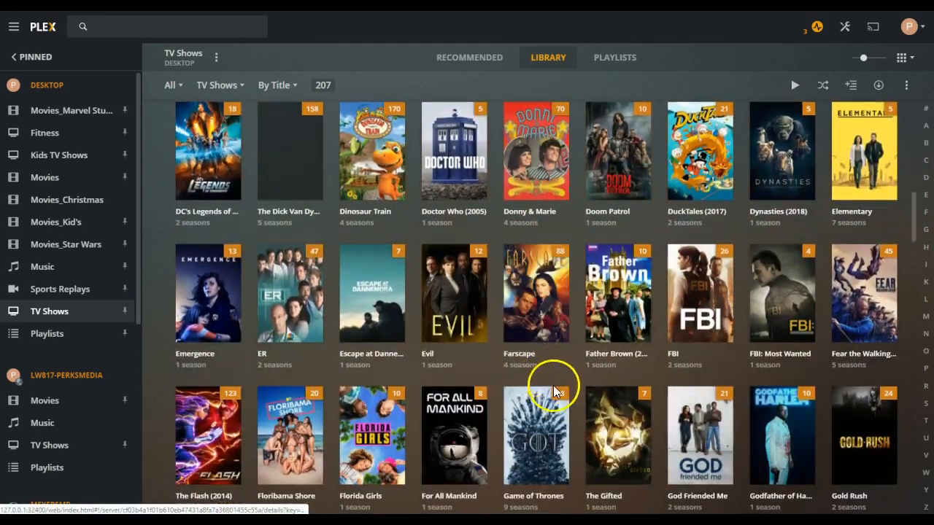
pyautogui.scroll(-3)
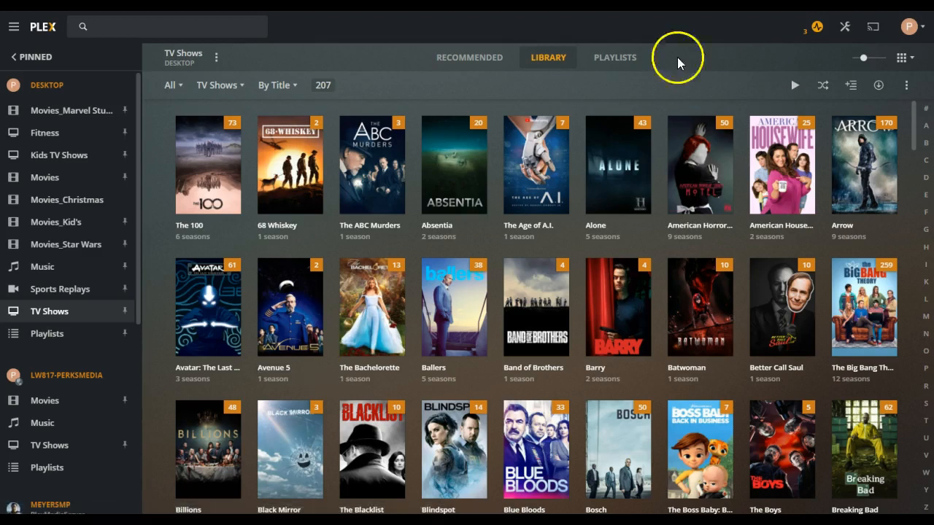
pyautogui.moveTo(452, 350)
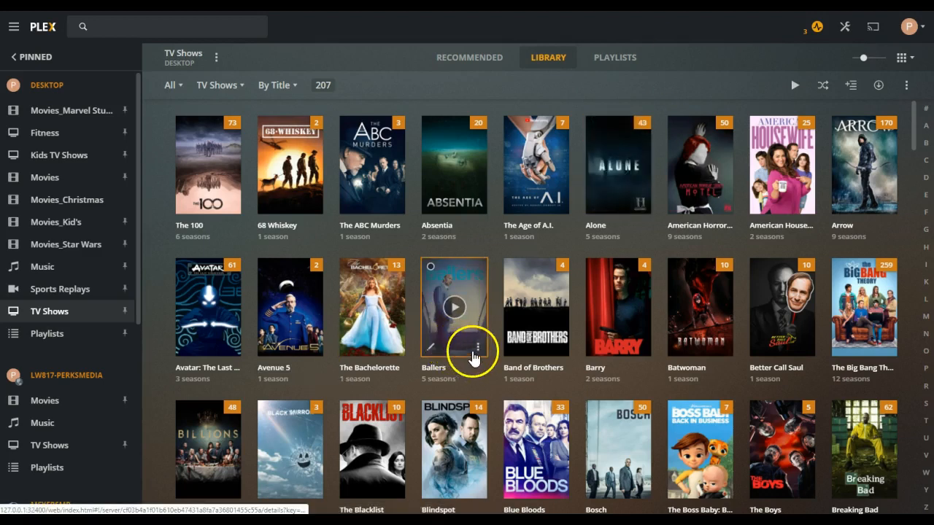